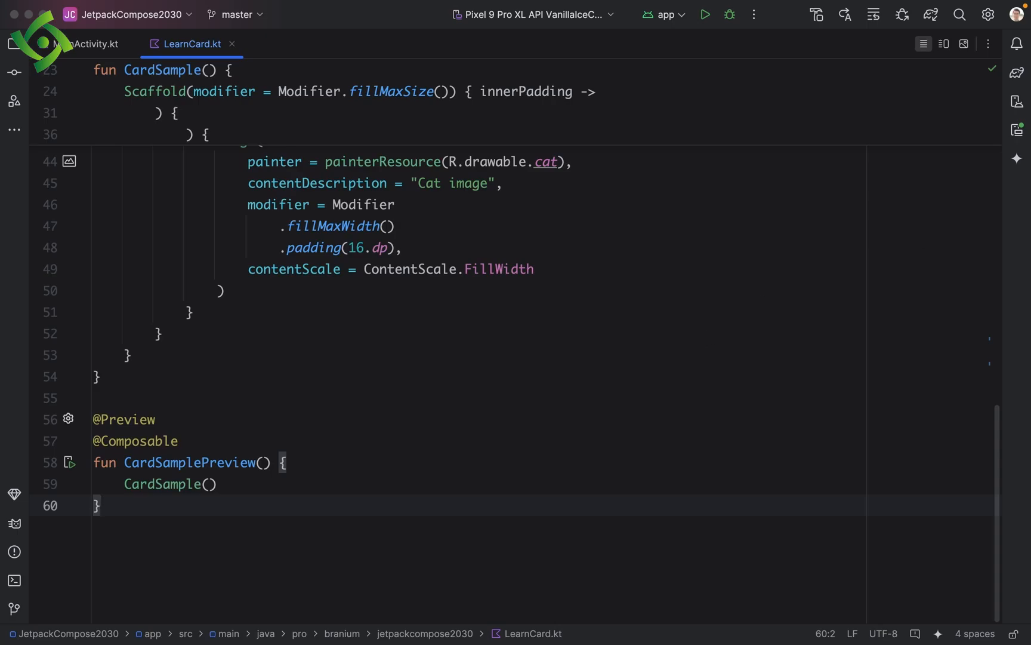
Run the Pixel 9 Pro XL virtual device, which ends in an emulator-terminated error
left_click(1017, 128)
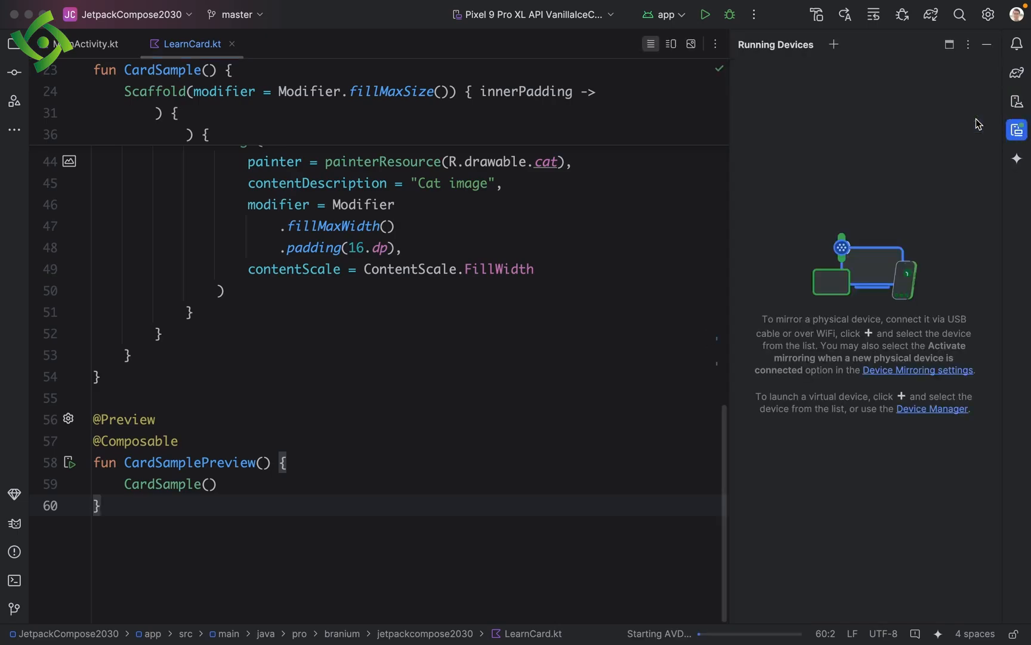
mouse_move(753, 256)
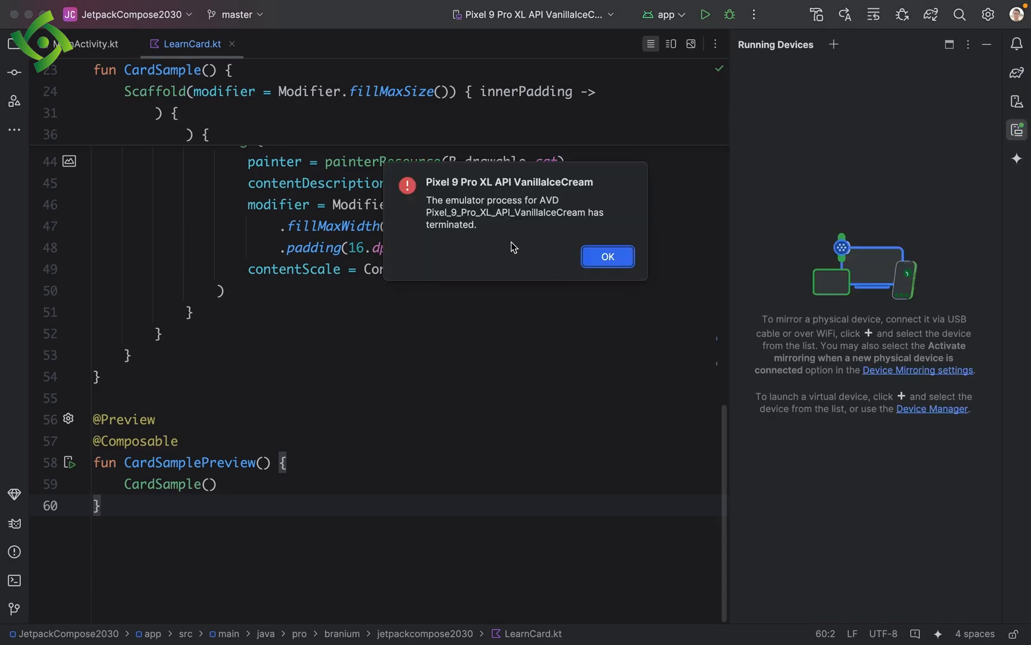
mouse_move(511, 227)
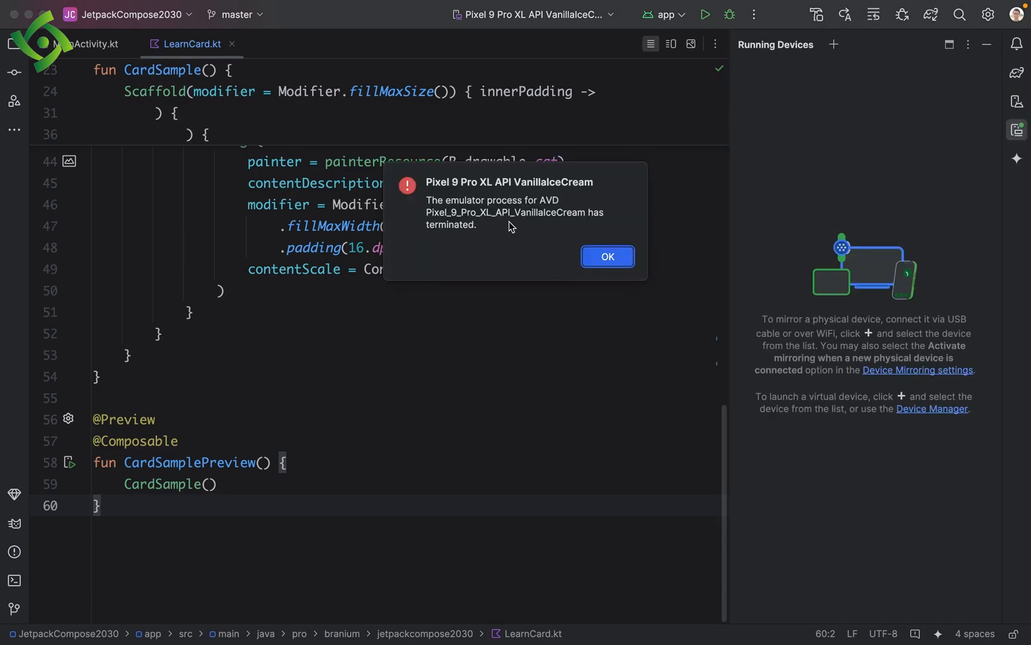
mouse_move(456, 232)
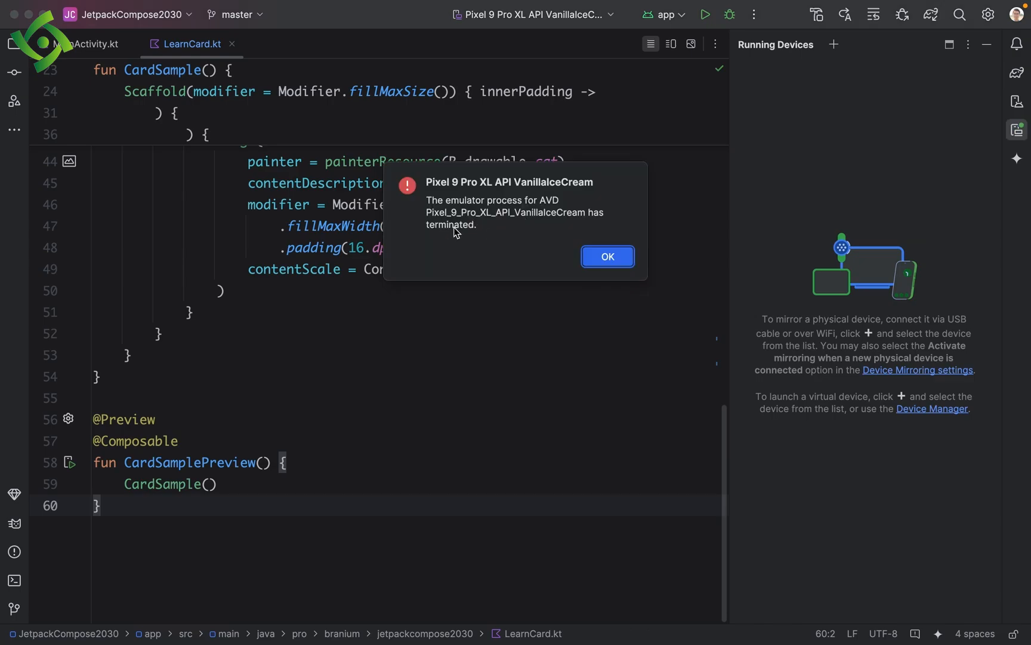
mouse_move(475, 276)
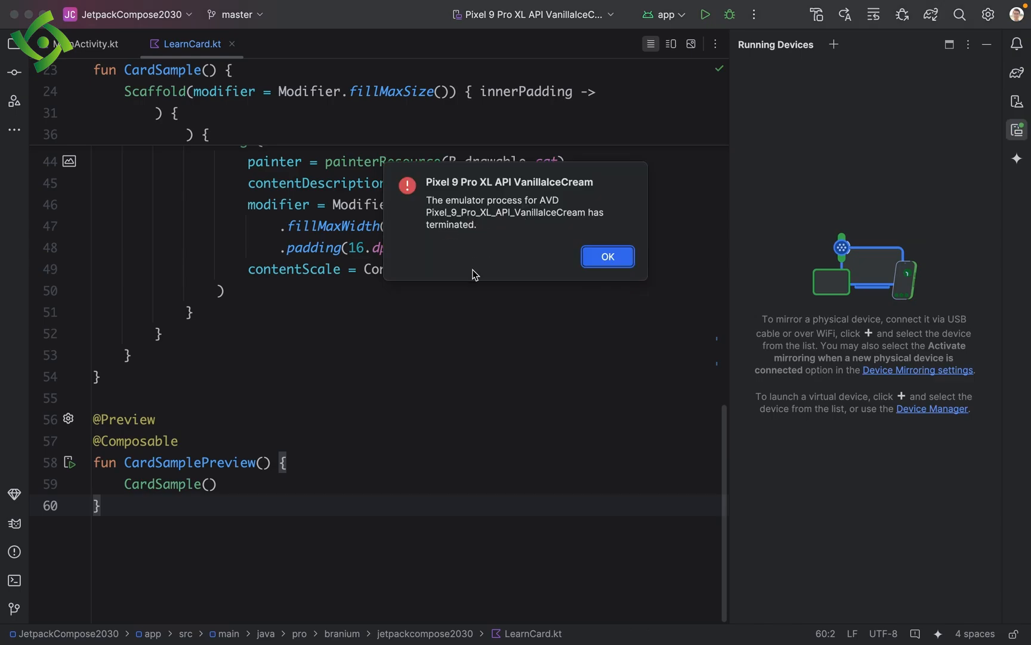
mouse_move(520, 225)
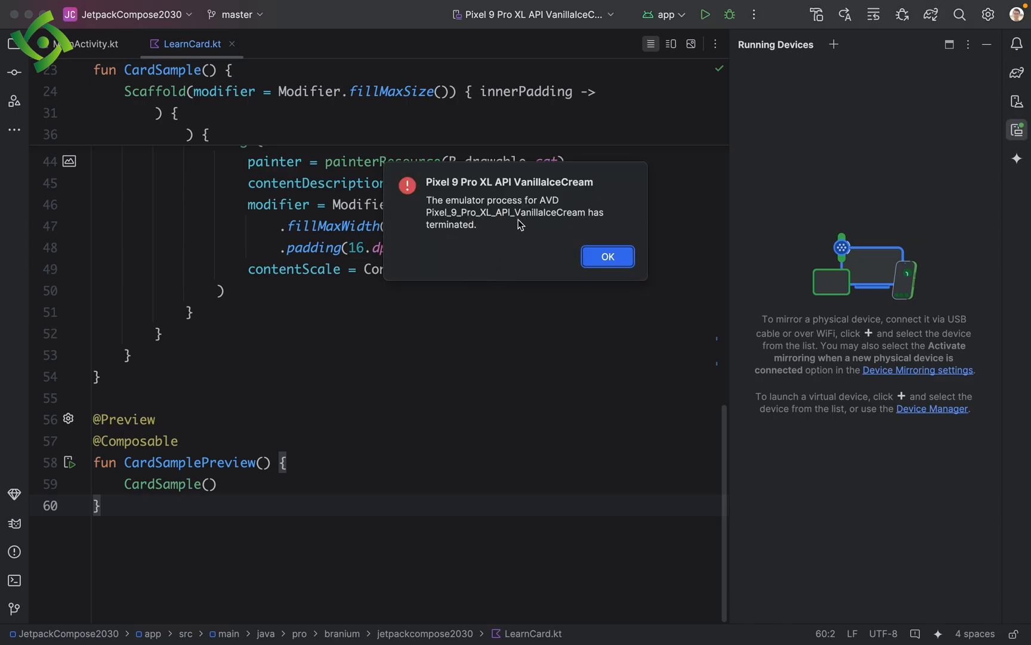
mouse_move(550, 261)
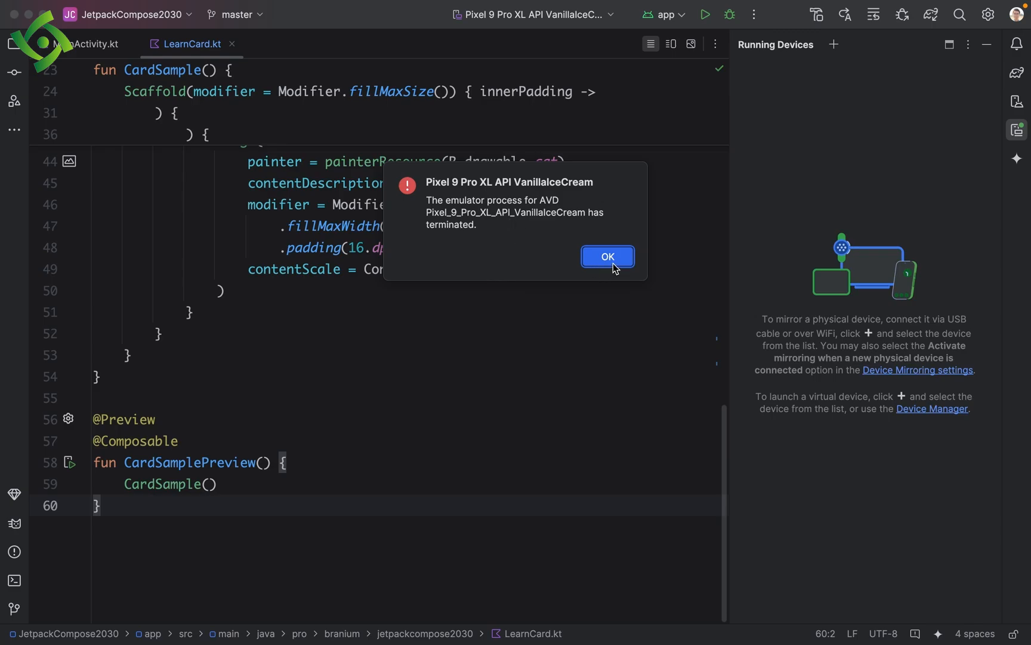
Dismiss the error and open the Pixel 9 Pro XL actions menu in Device Manager
left_click(607, 256)
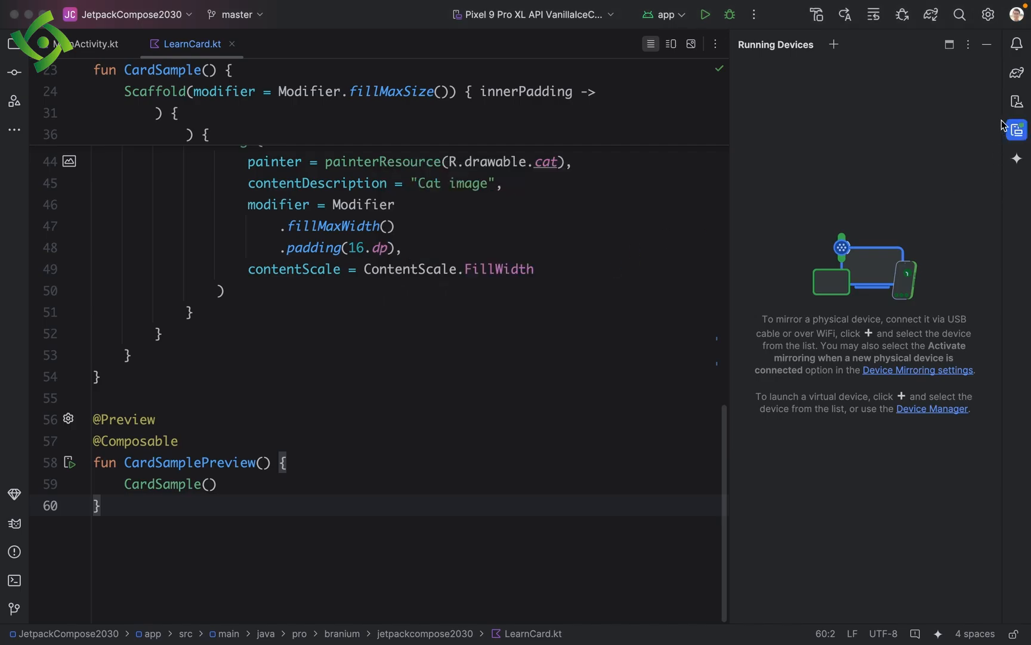
left_click(1016, 102)
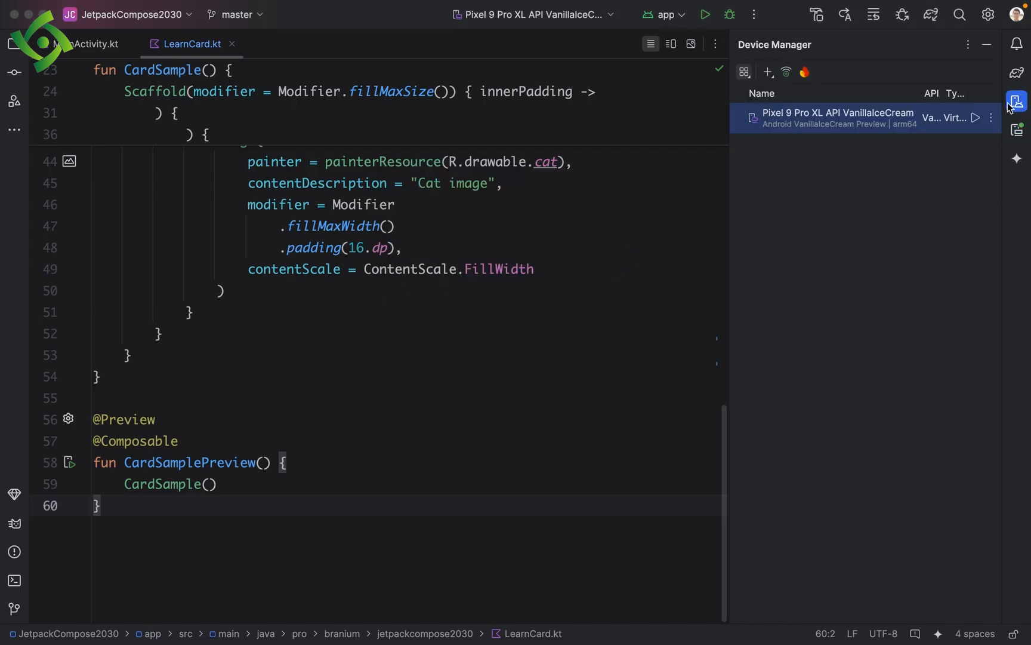
mouse_move(999, 127)
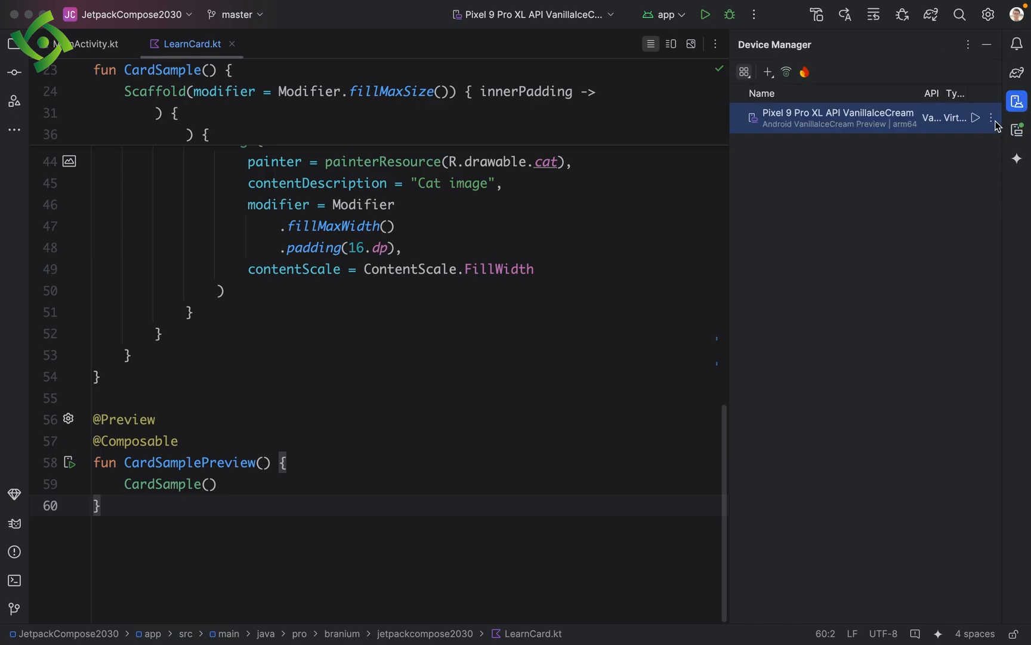
left_click(991, 118)
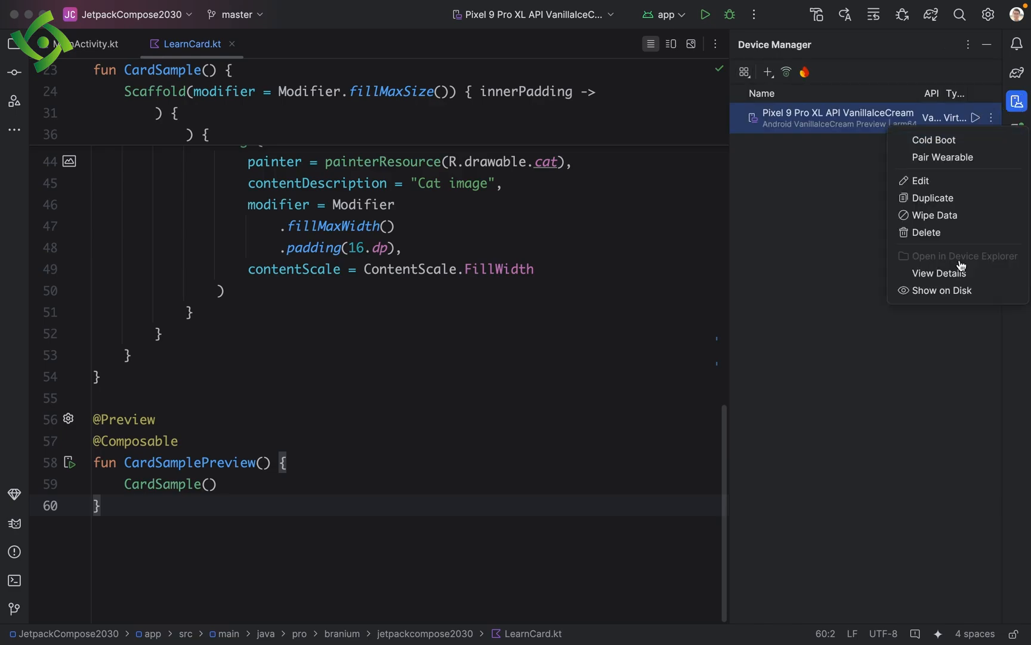
mouse_move(948, 290)
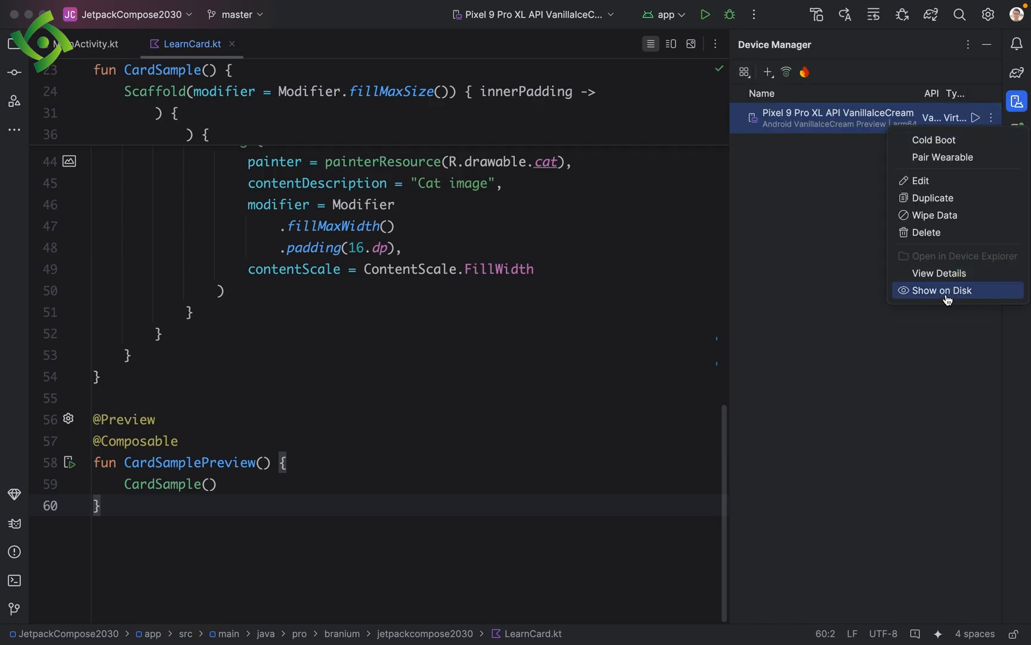
Show the AVD folder on disk, trash hardware-qemu.ini.lock and multiinstance.lock, and close Finder
left_click(941, 290)
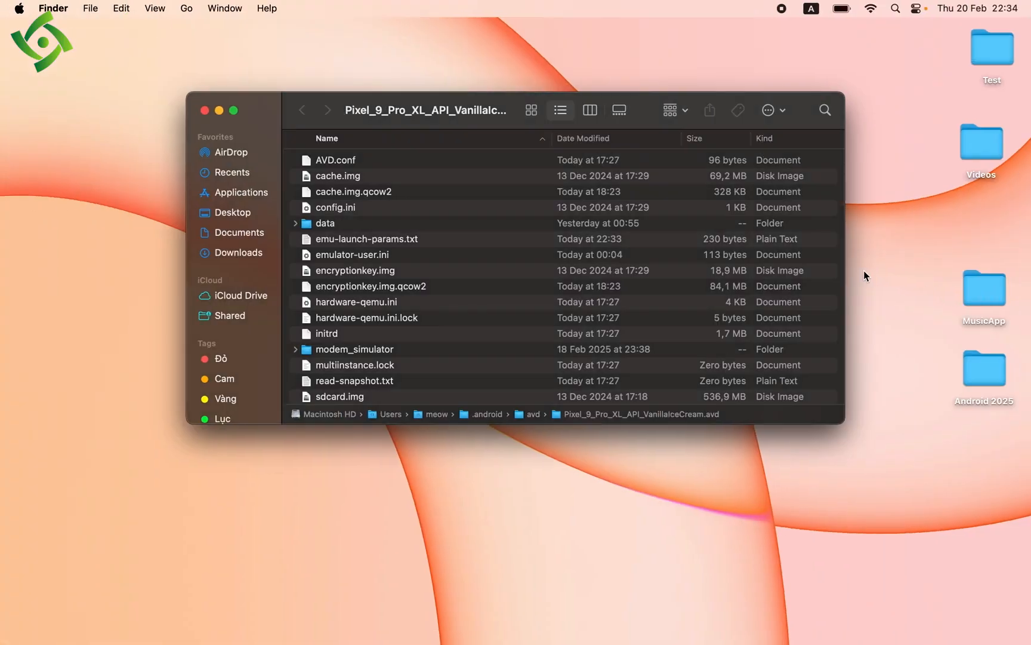
left_click(370, 285)
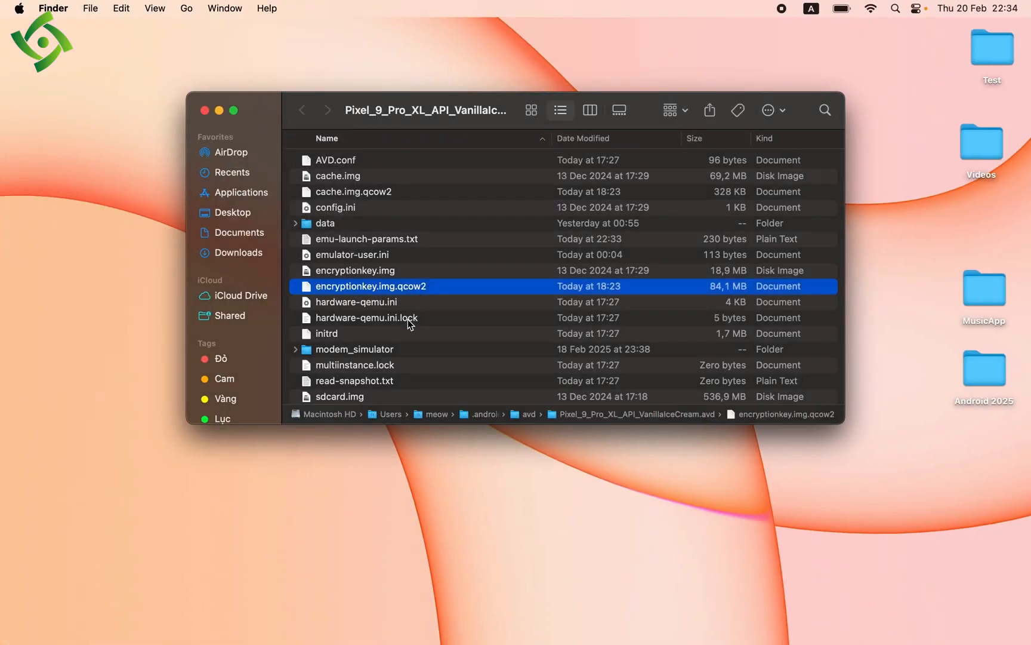
left_click(367, 317)
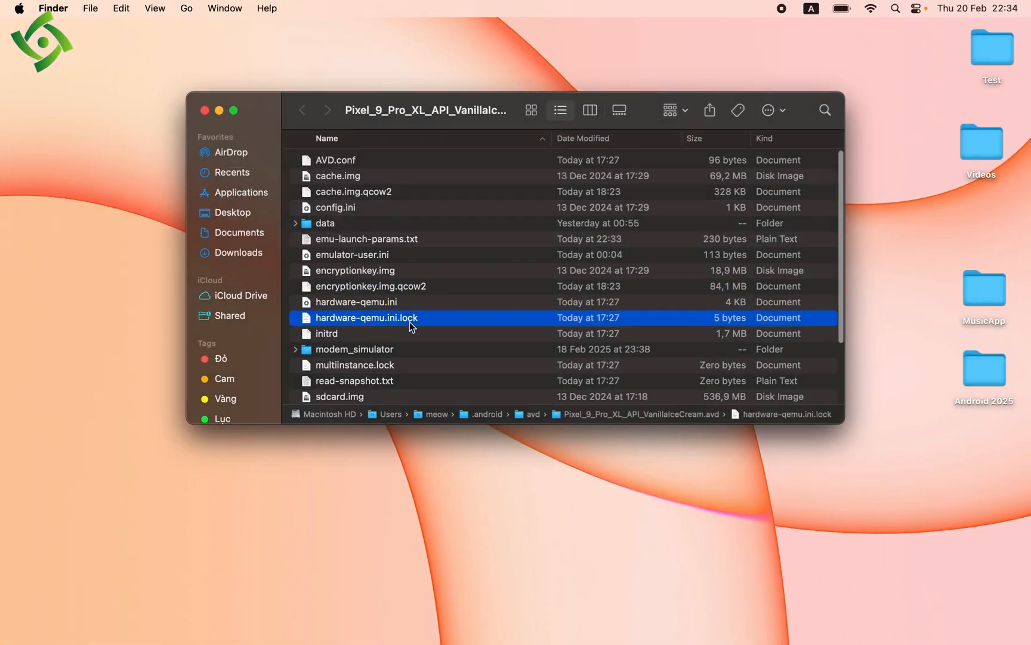
scroll("down", 3)
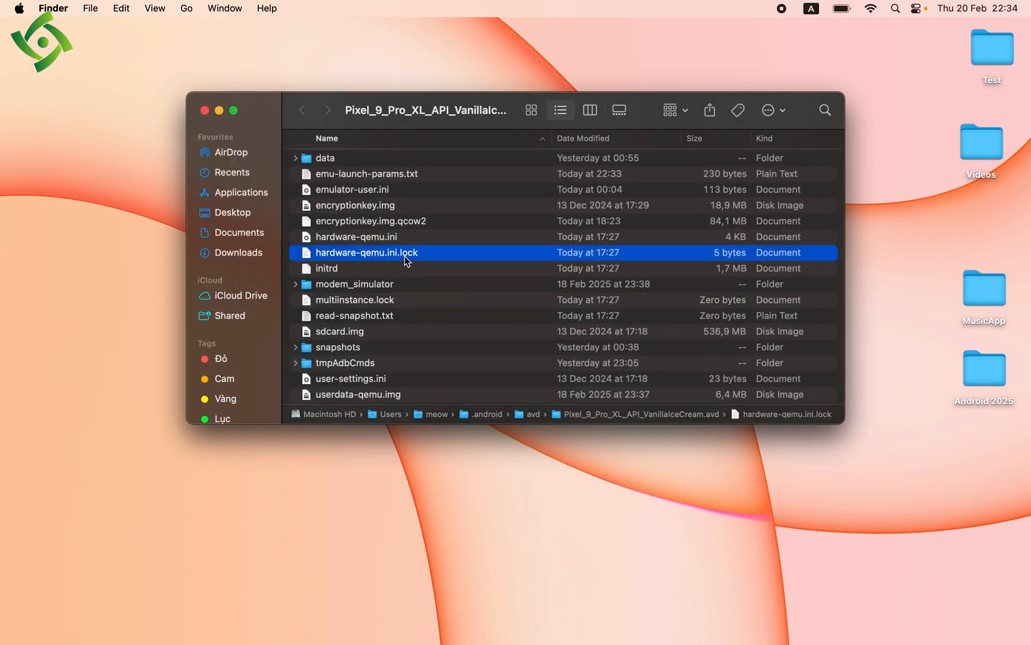
mouse_move(414, 311)
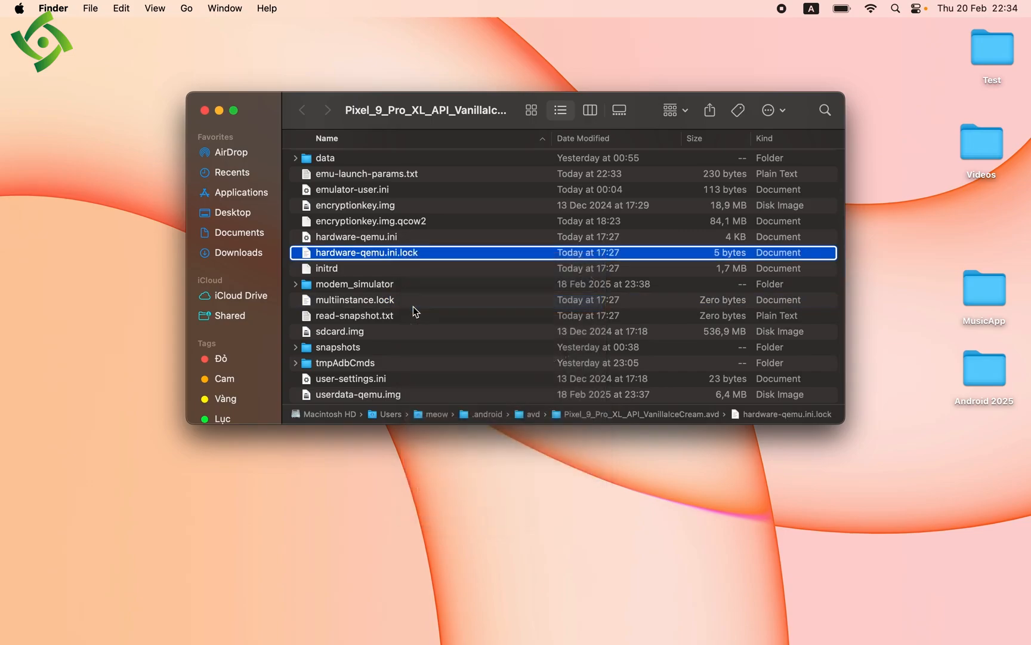
right_click(353, 284)
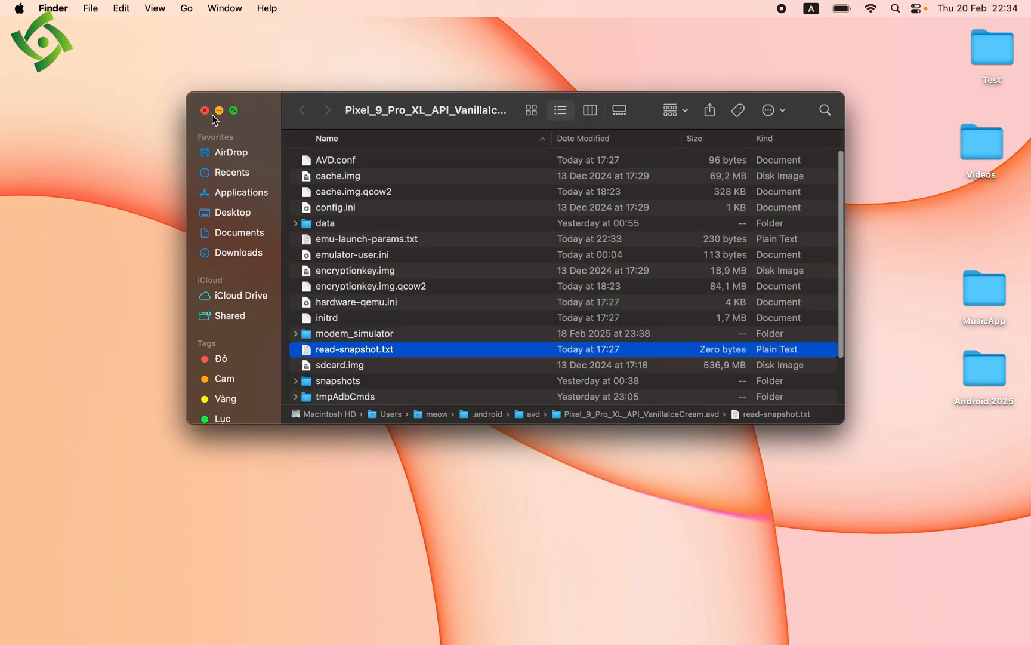
left_click(205, 109)
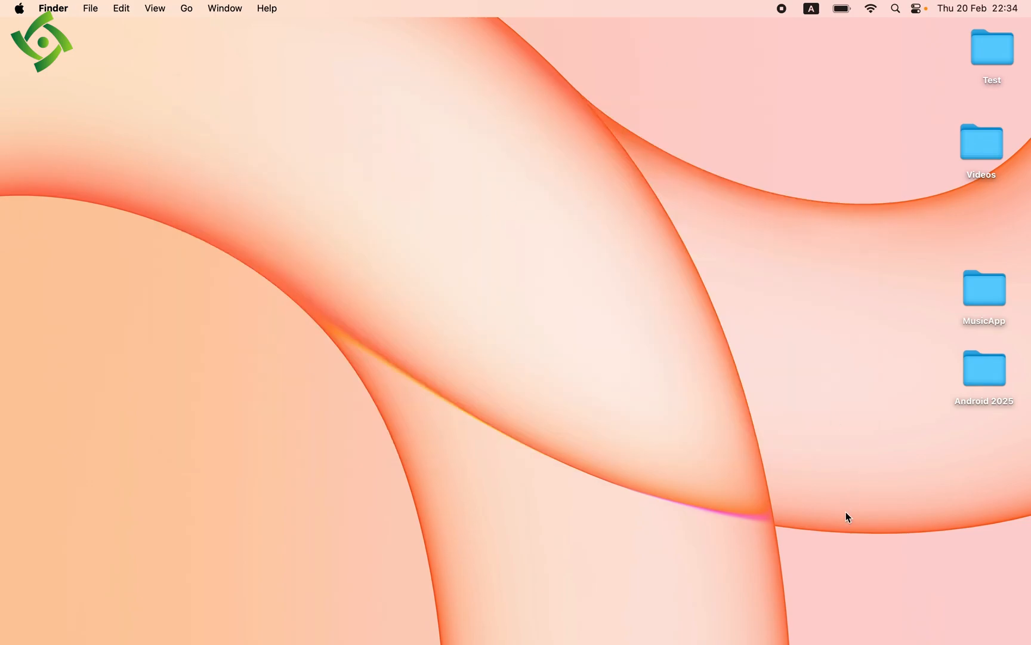
mouse_move(787, 614)
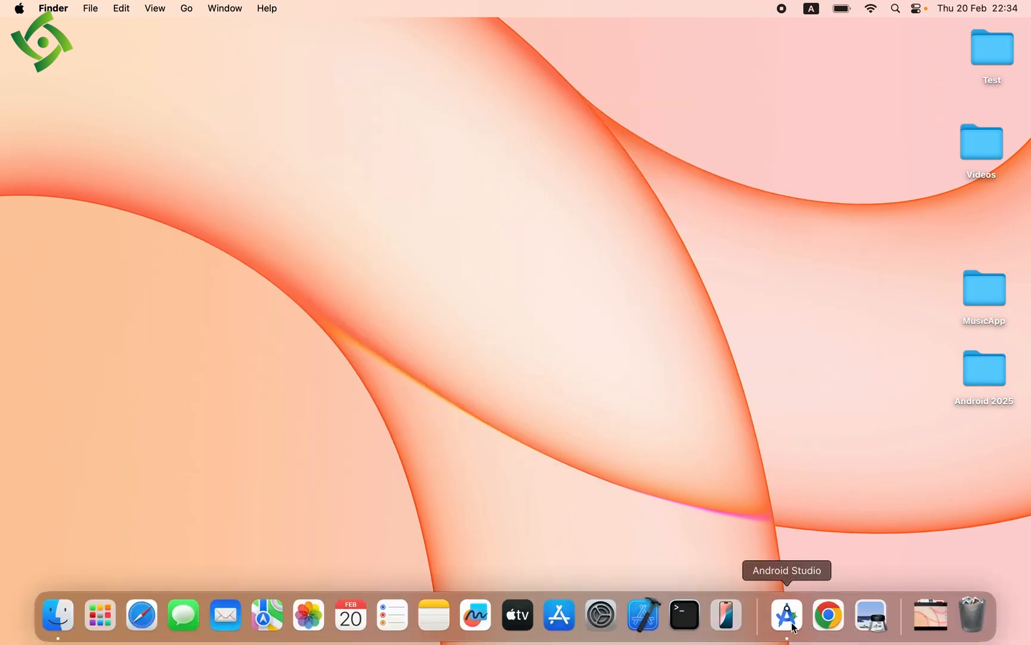
Return to Android Studio and relaunch the Pixel 9 Pro XL from Device Manager
left_click(786, 614)
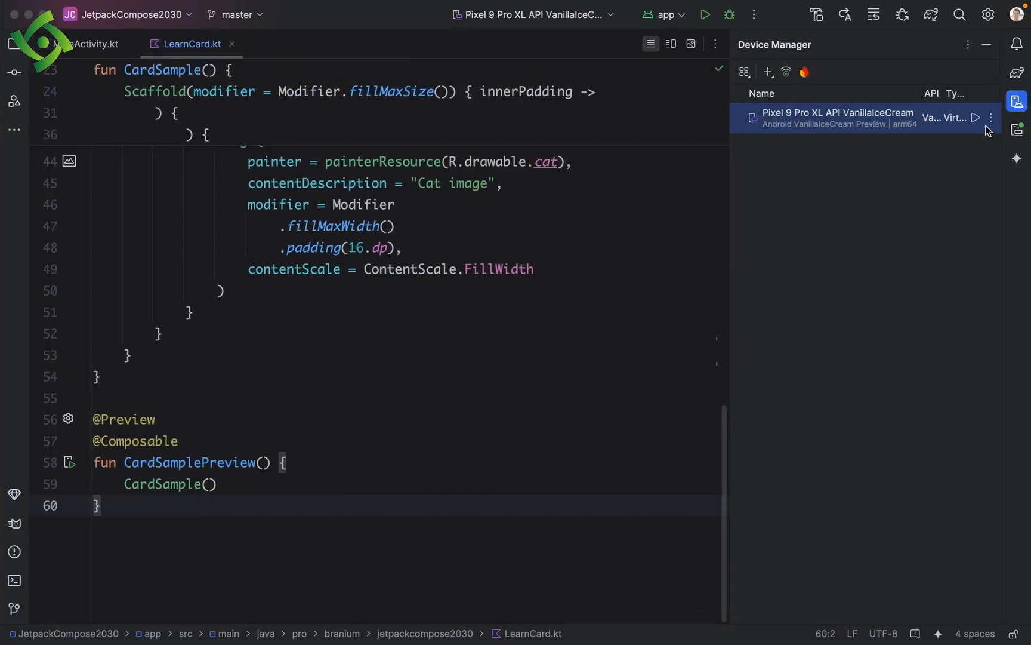
left_click(978, 117)
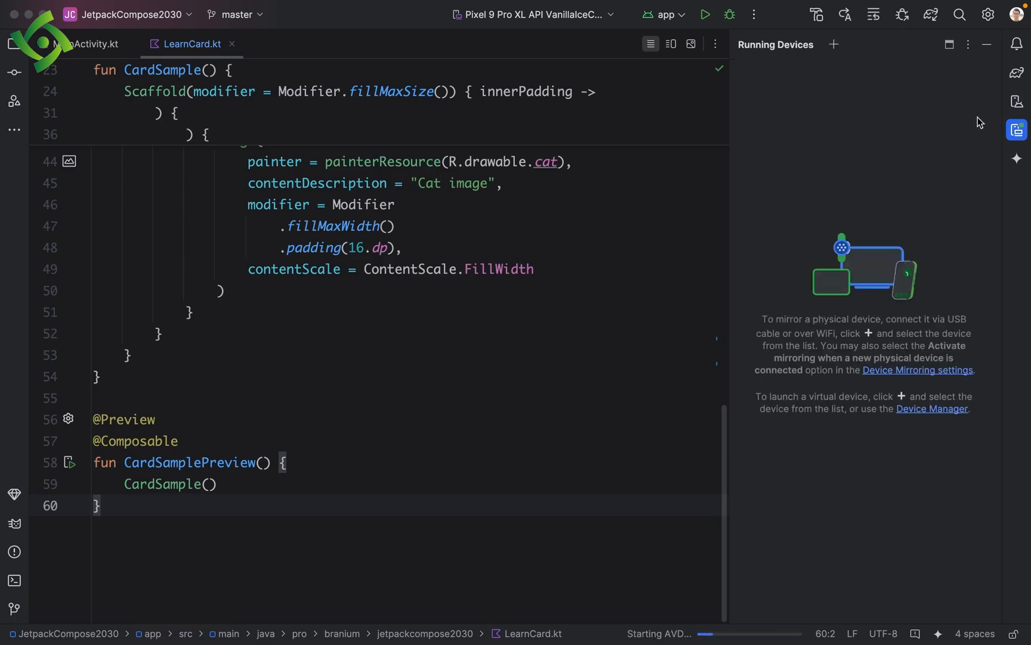